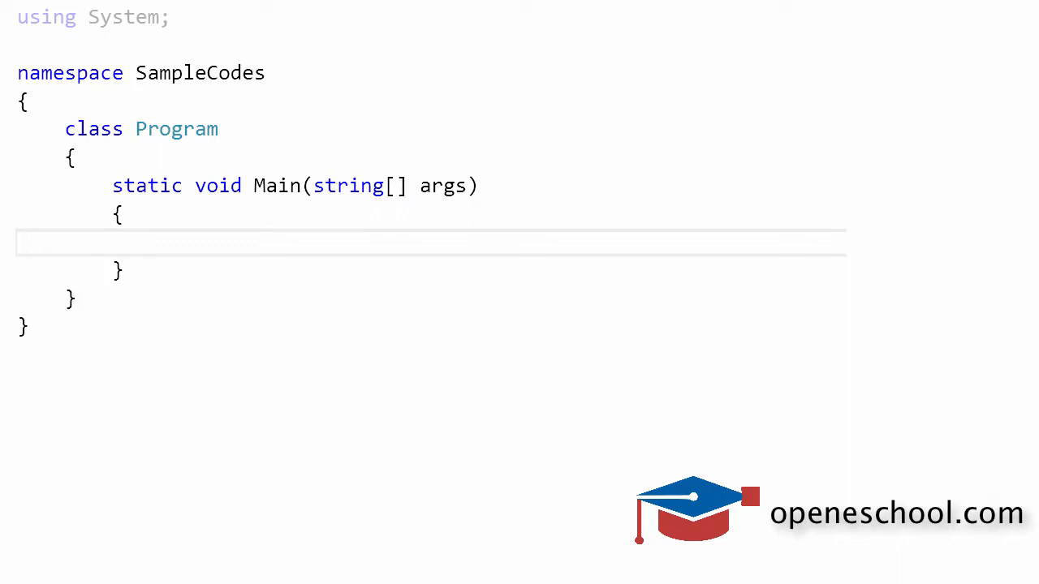
Step: Declare string str = "03/24/2018" and begin a DateTime dt declaration below it
text(string str = "03/24/2018";)
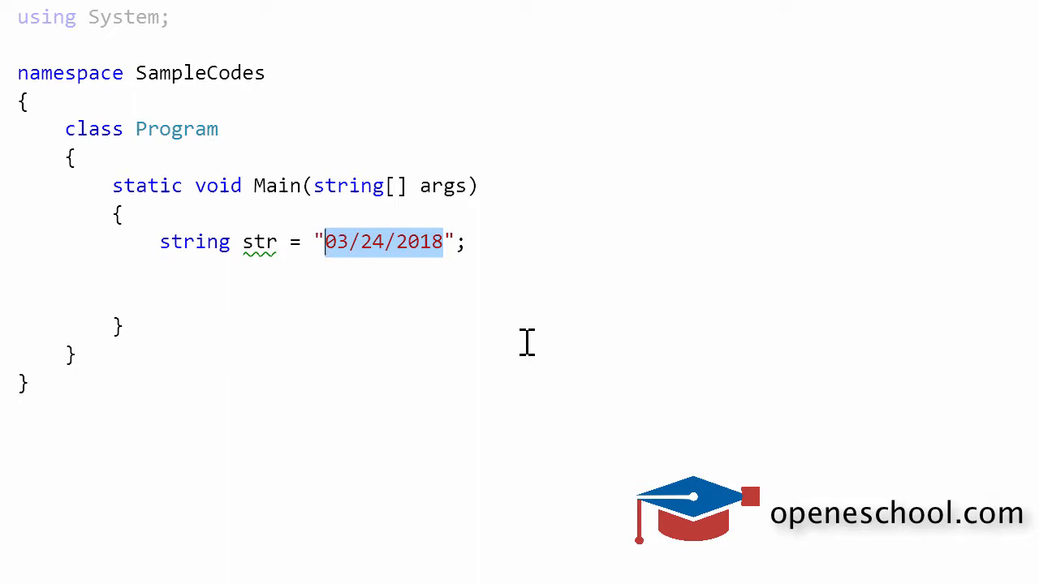
text(date)
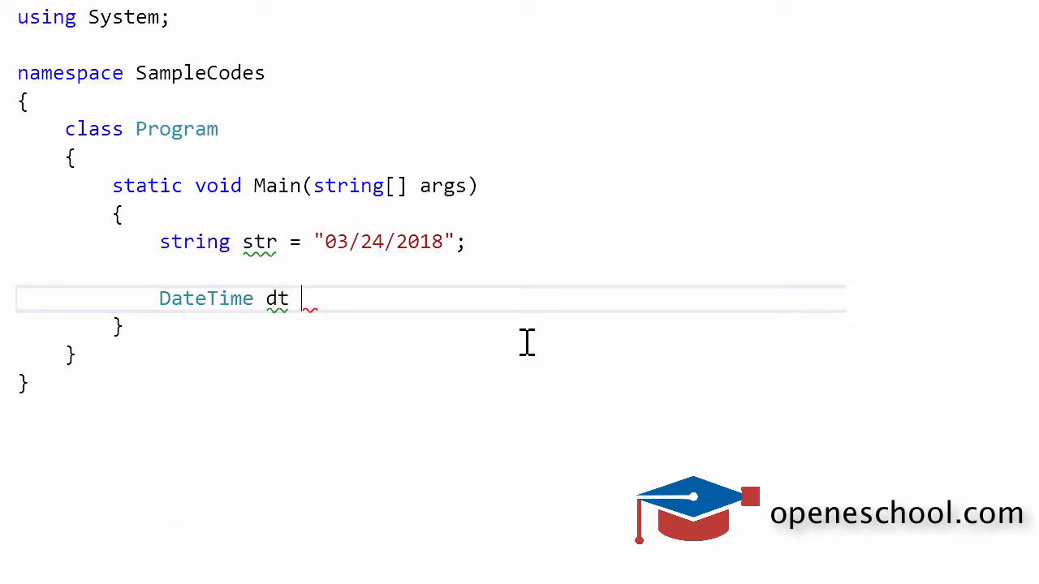
Step: Assign dt = Convert.ToDateTime(str), picking ToDateTime from IntelliSense
text(=)
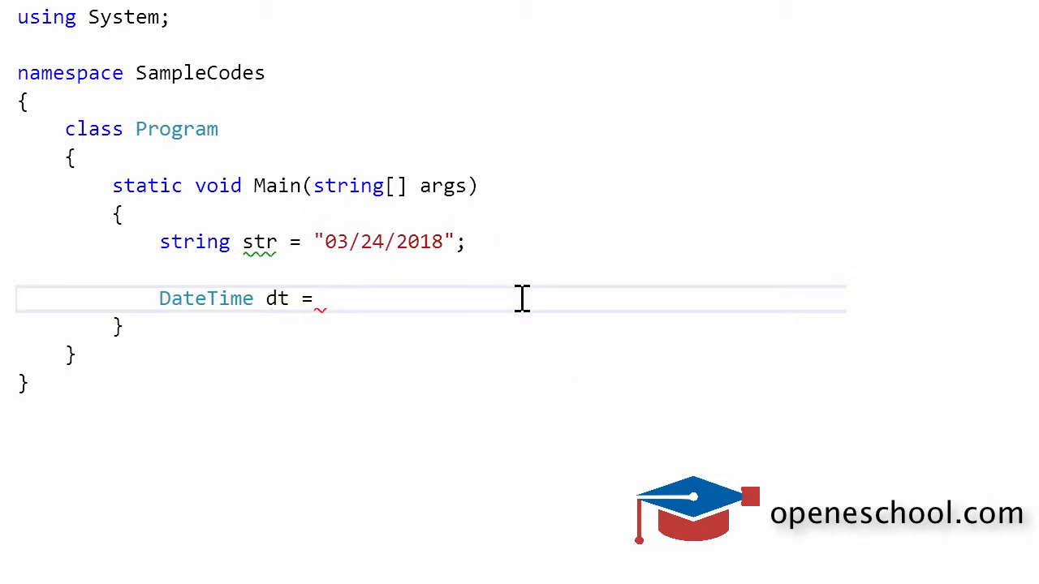
text(Convert)
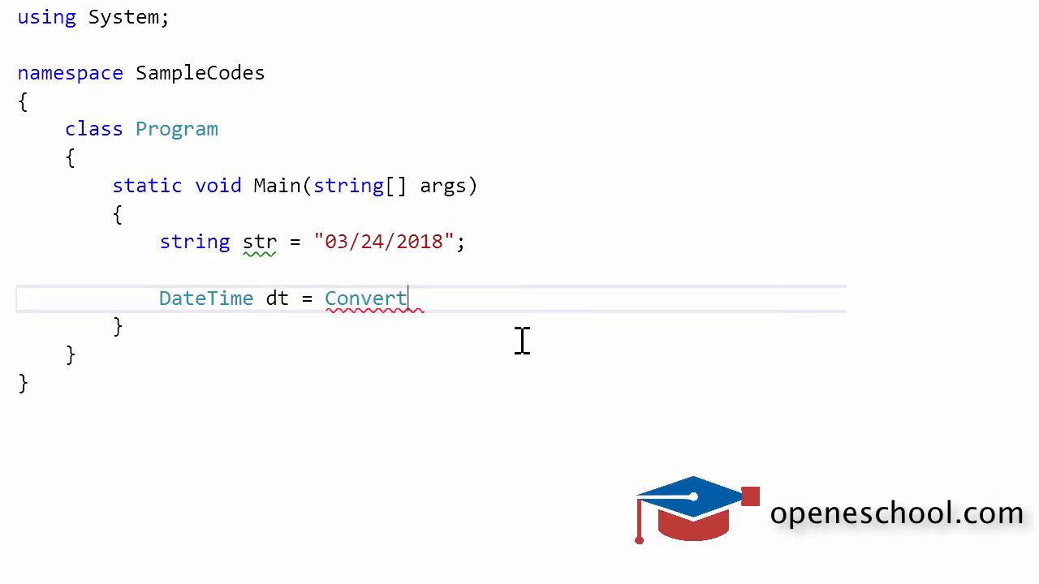
double_click(364, 299)
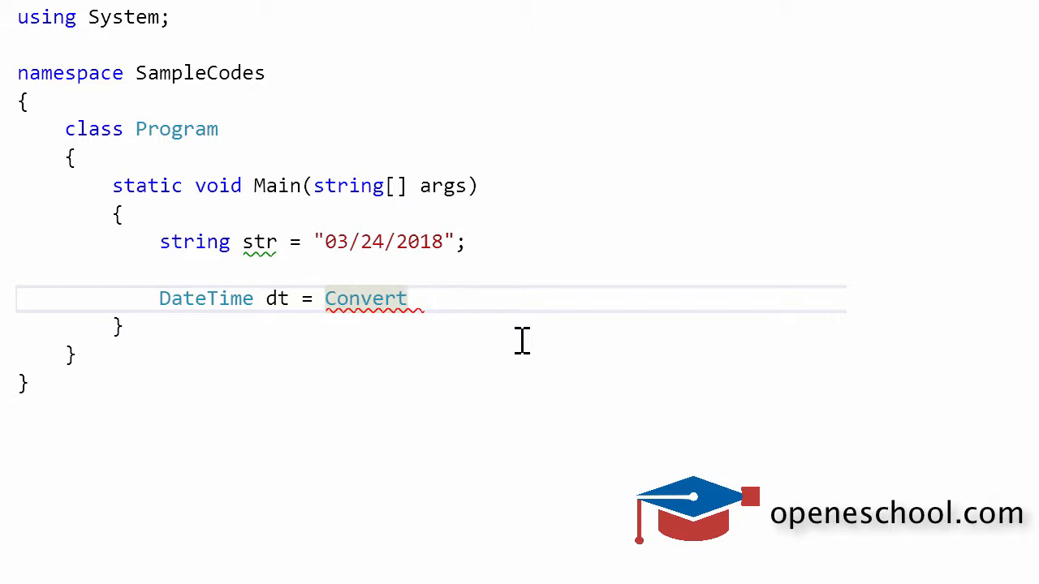
text(.to)
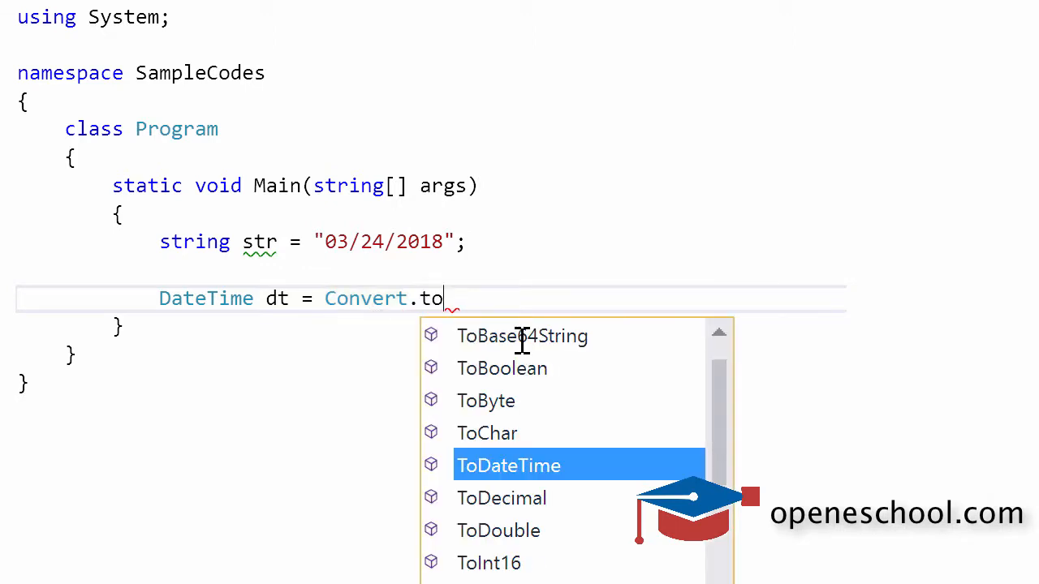
double_click(508, 465)
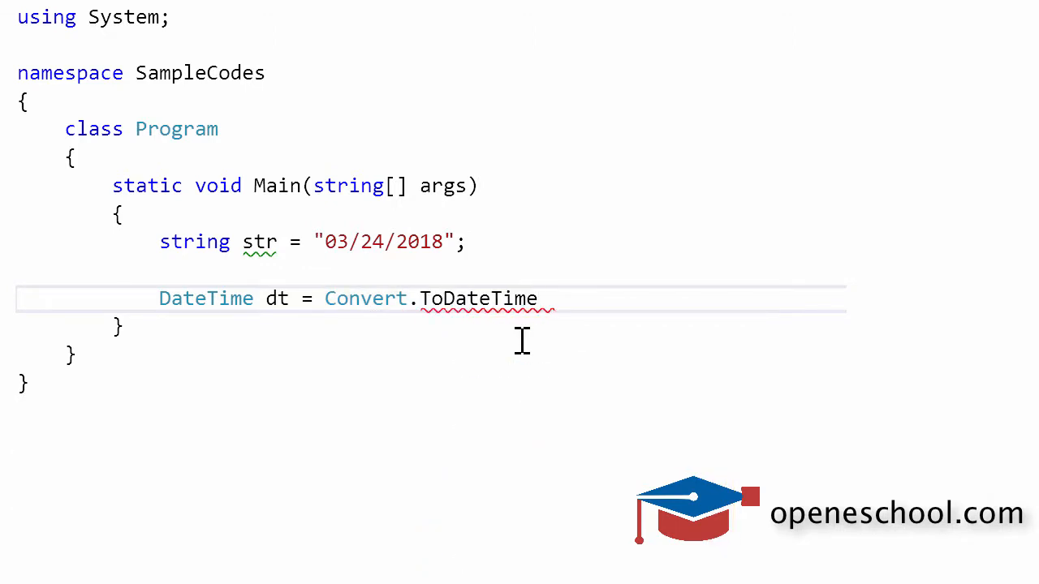
text((str);)
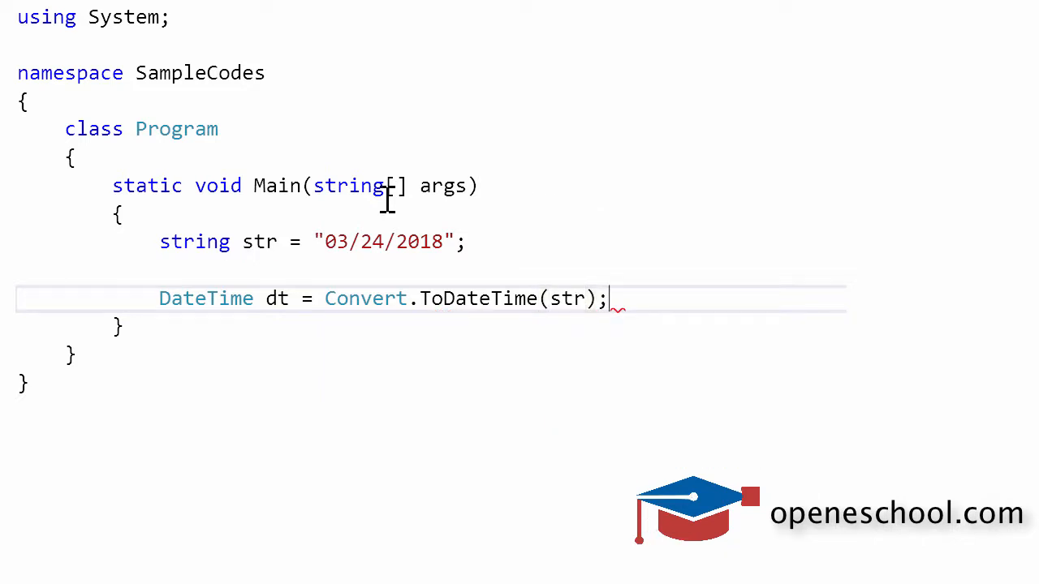
double_click(365, 299)
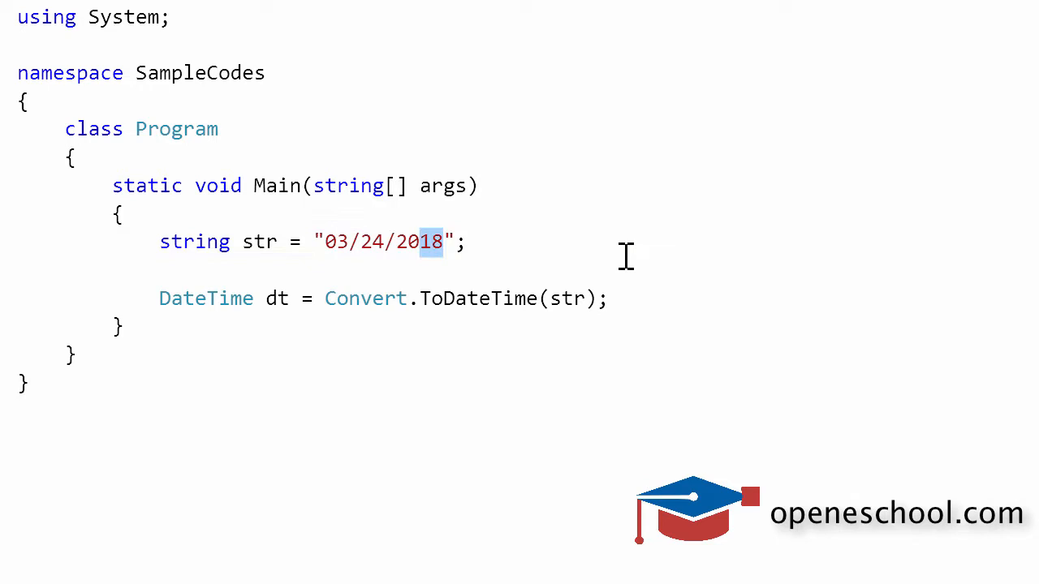
drag(445, 242, 325, 242)
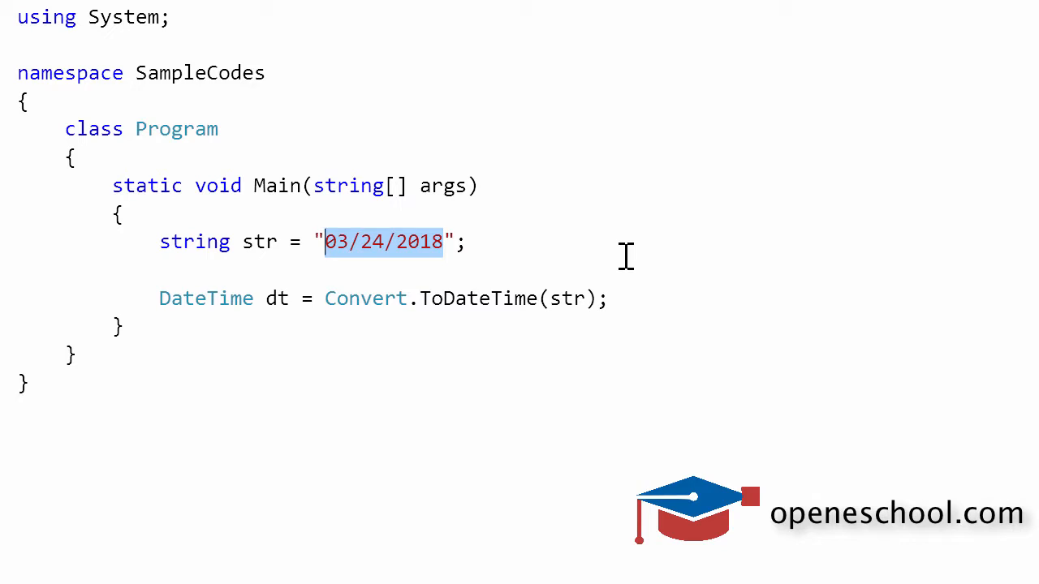
click(461, 241)
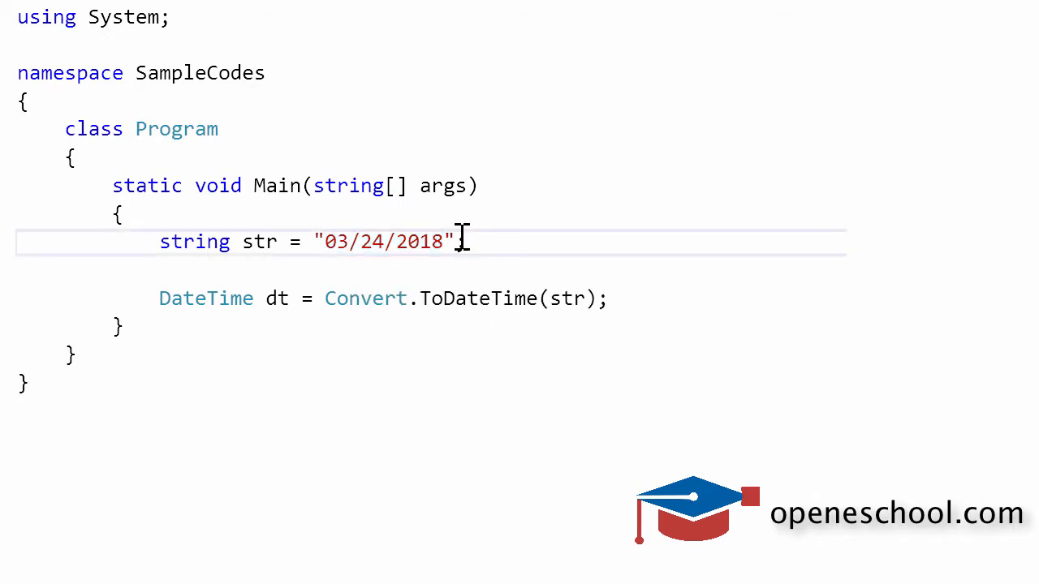
double_click(370, 241)
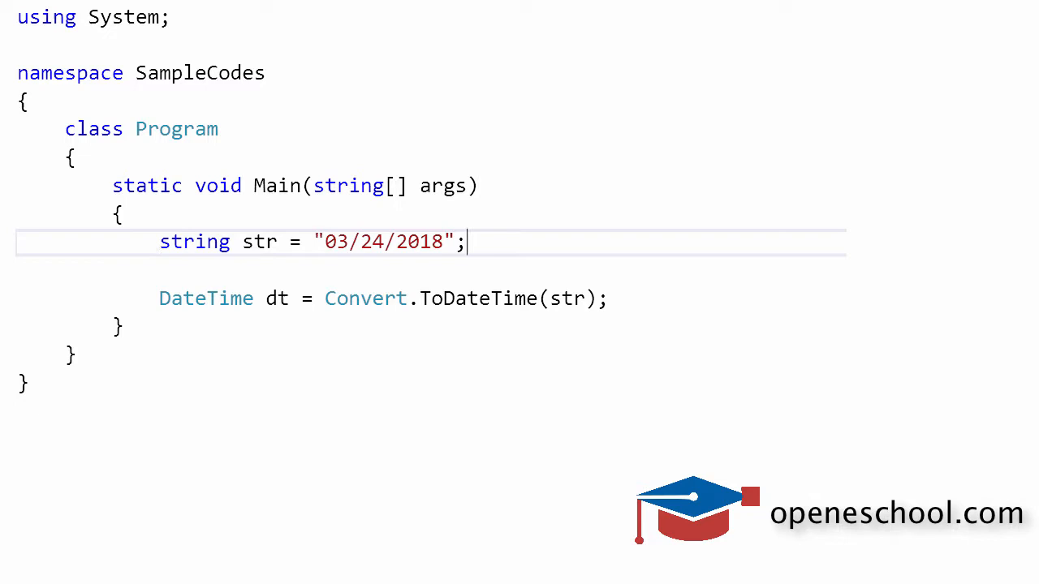
triple_click(311, 240)
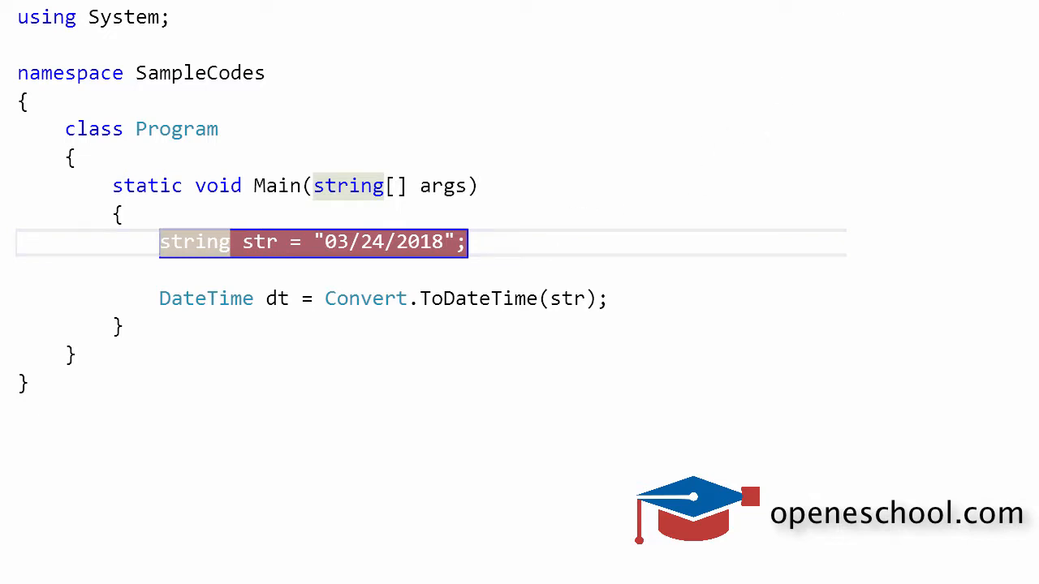
mouse_move(597, 235)
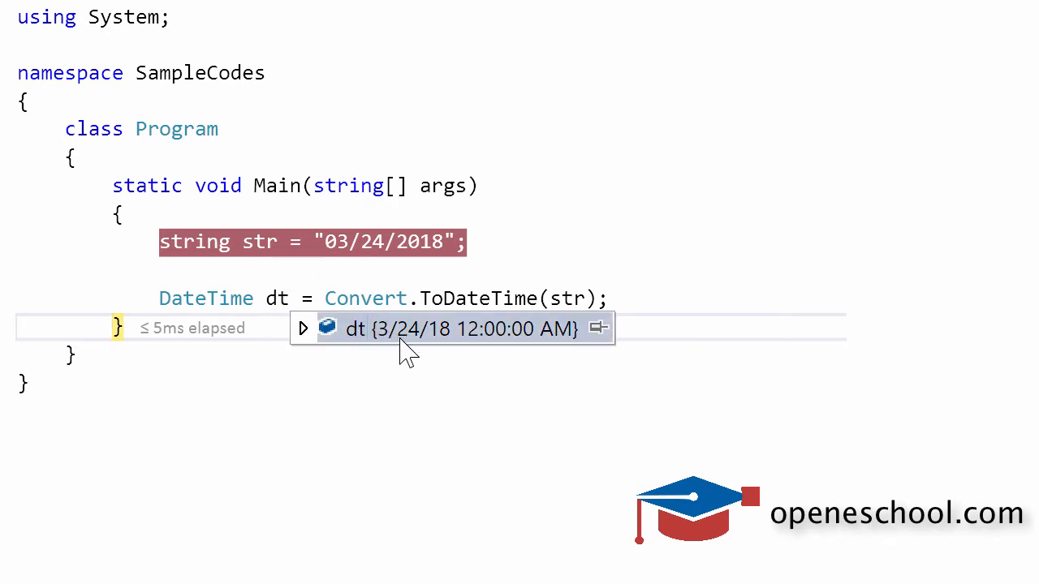
mouse_move(429, 356)
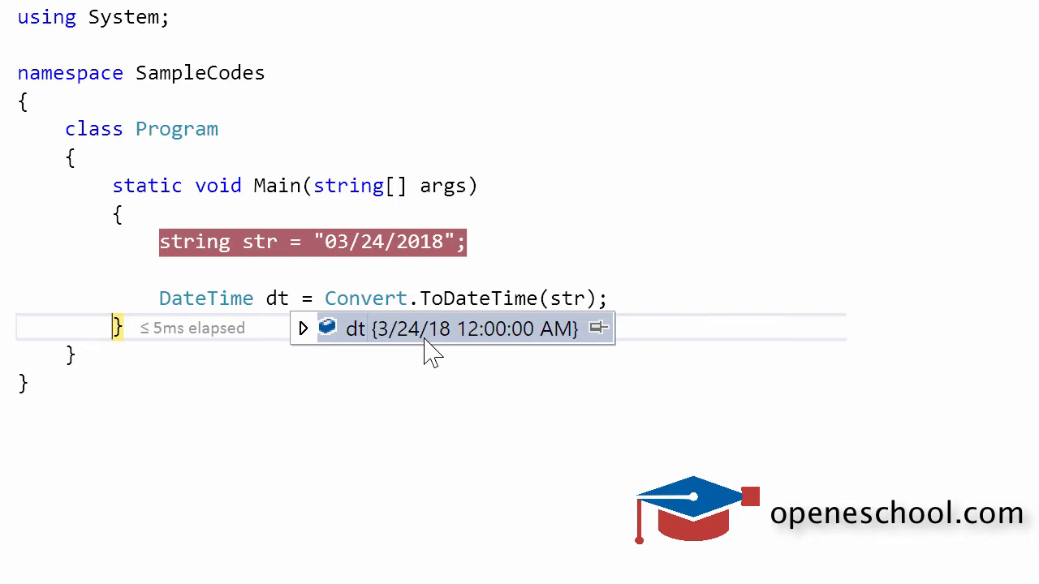
mouse_move(422, 344)
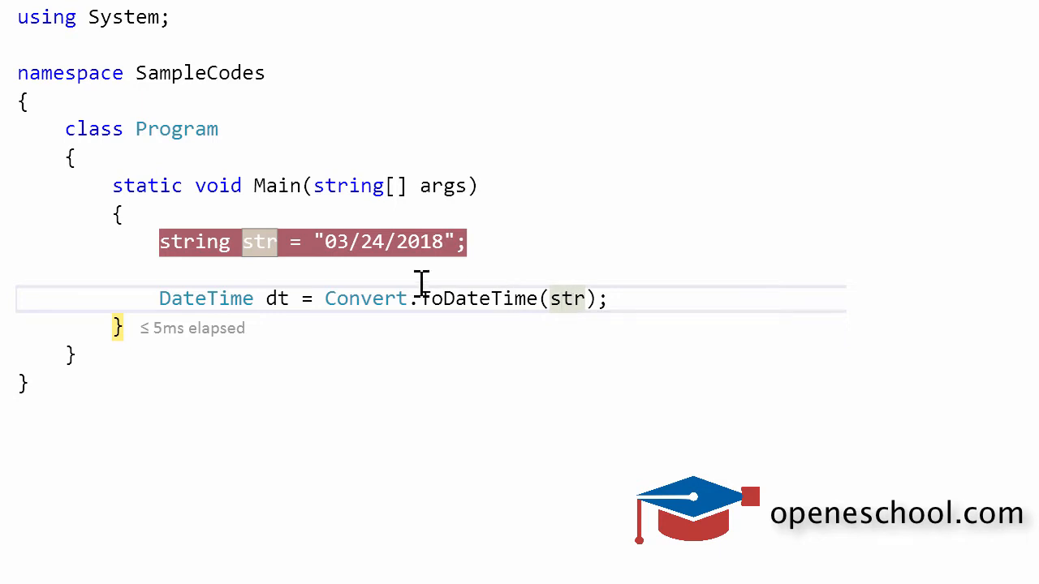
mouse_move(276, 298)
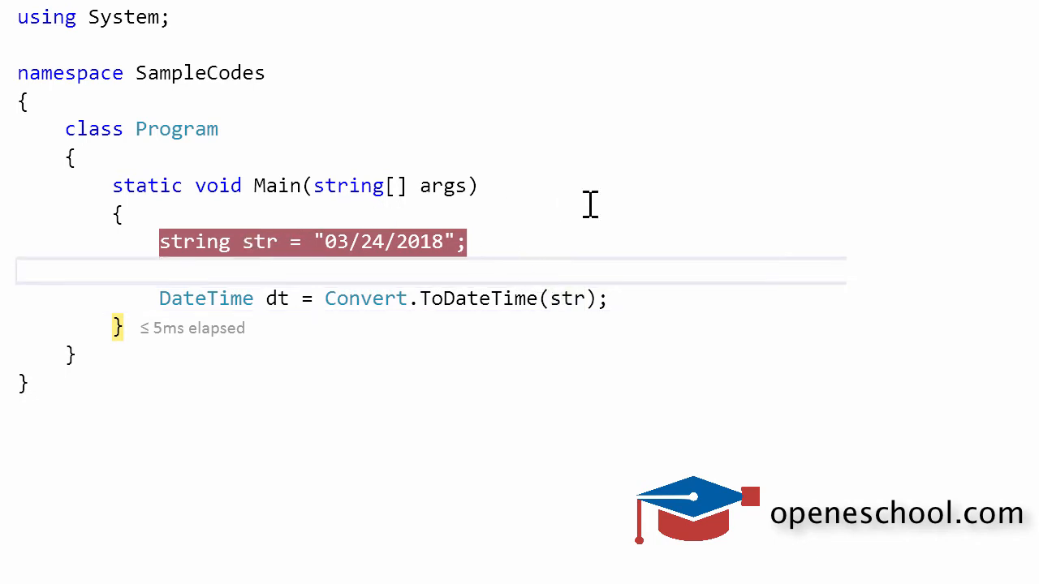
double_click(477, 299)
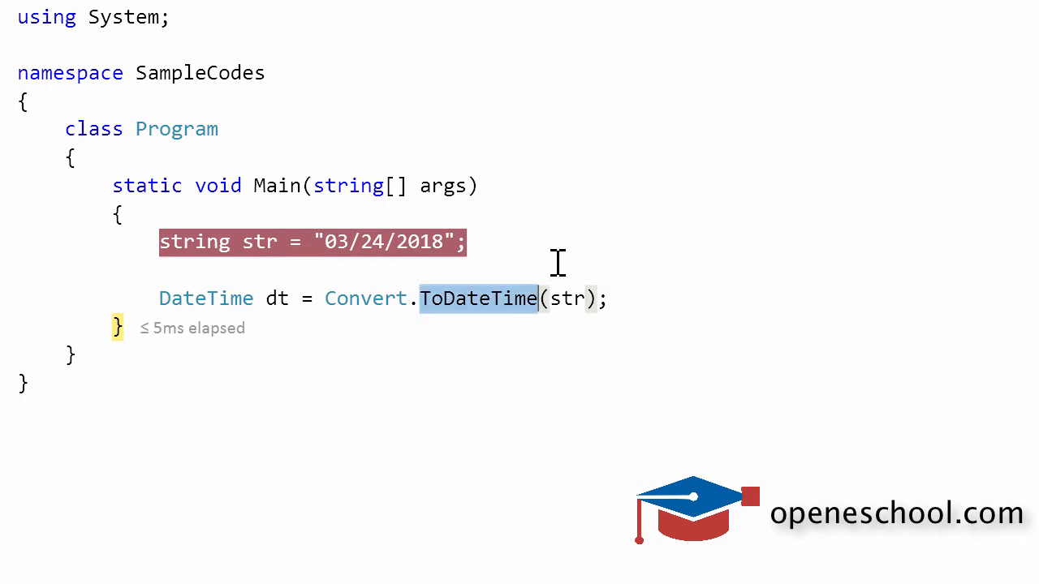